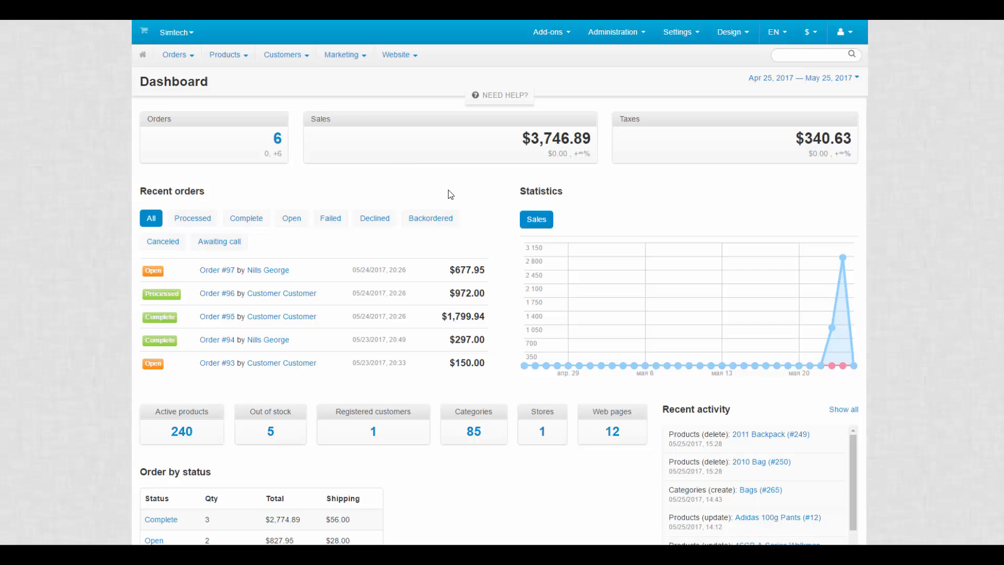
Open Customers > Administrators to view the existing store administrator accounts
click(285, 55)
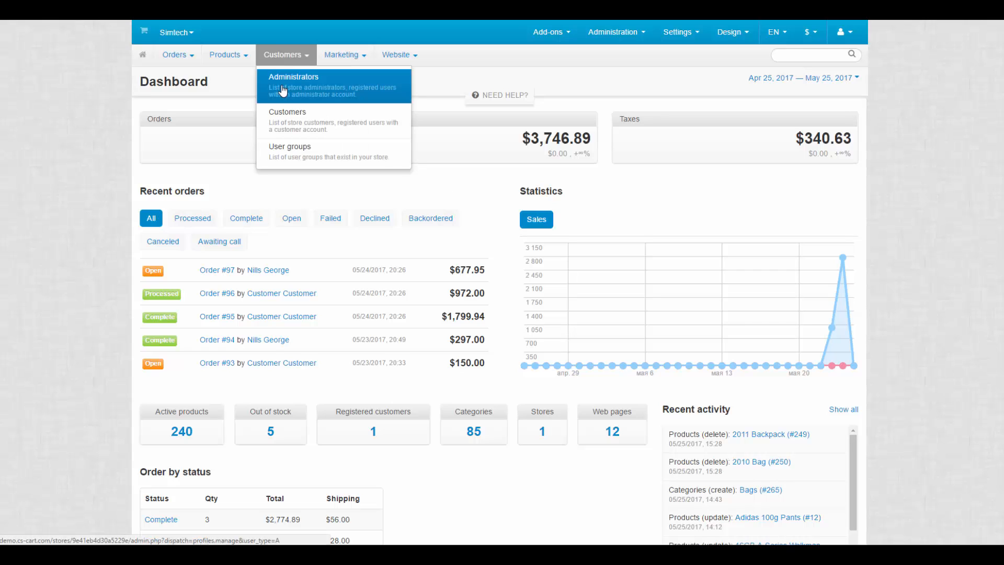
mouse_move(286, 93)
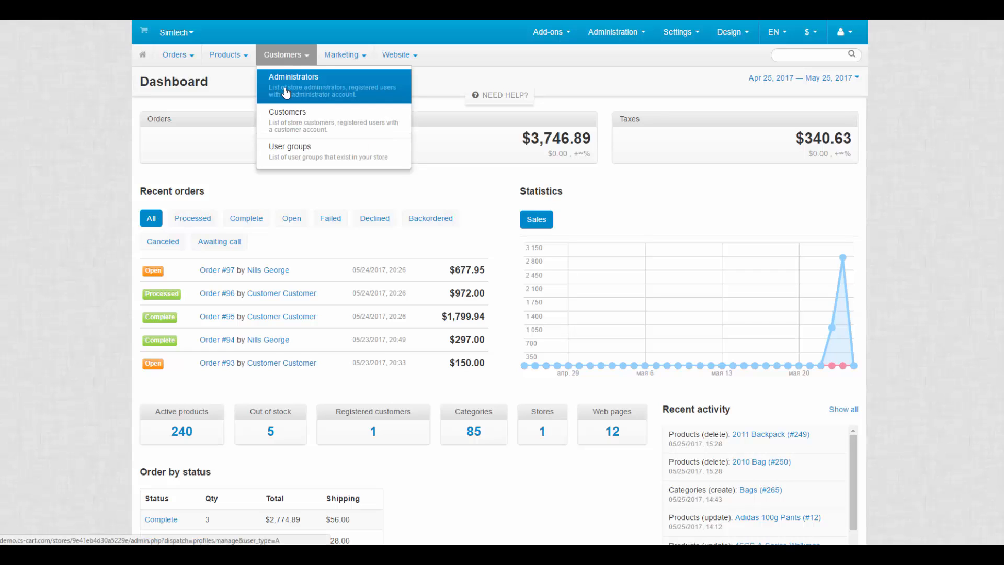
click(294, 77)
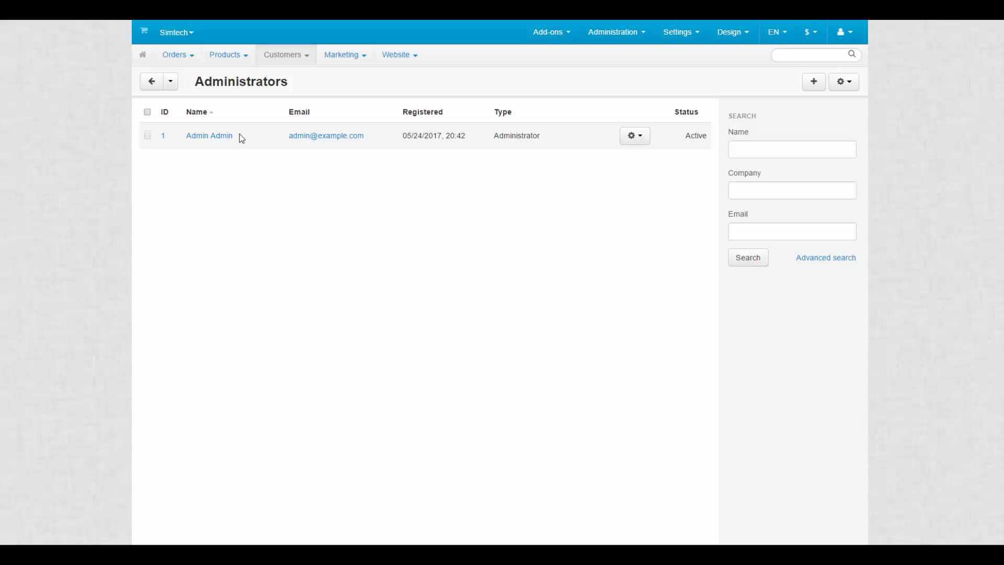
Create a new administrator profile for Alex Sensei with email and password
click(813, 81)
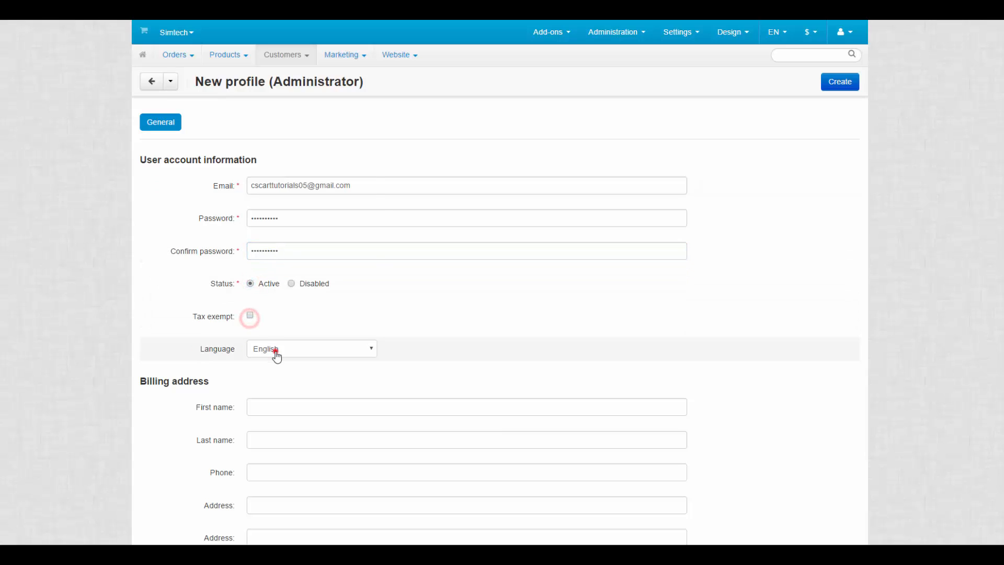
click(466, 406)
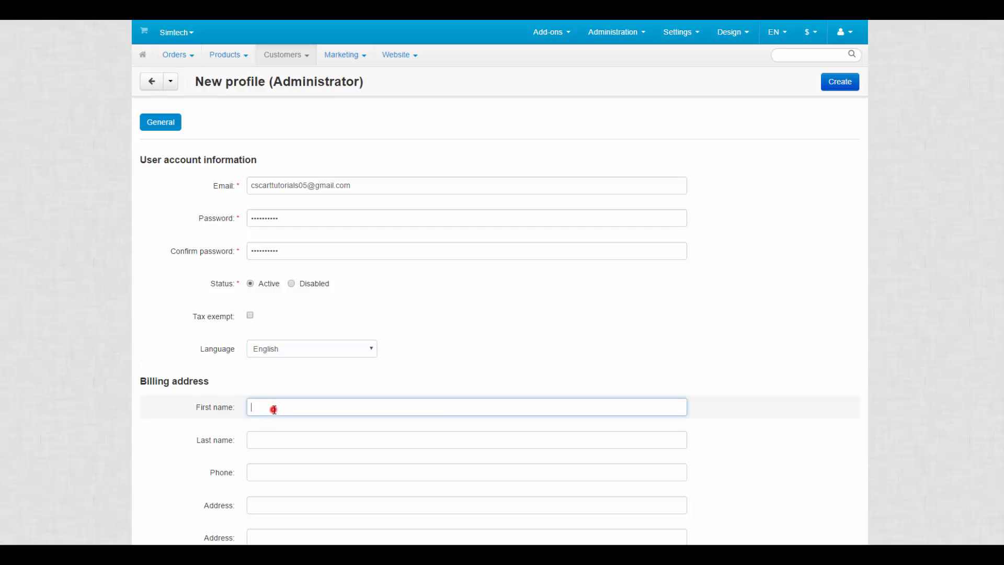
text(Alex)
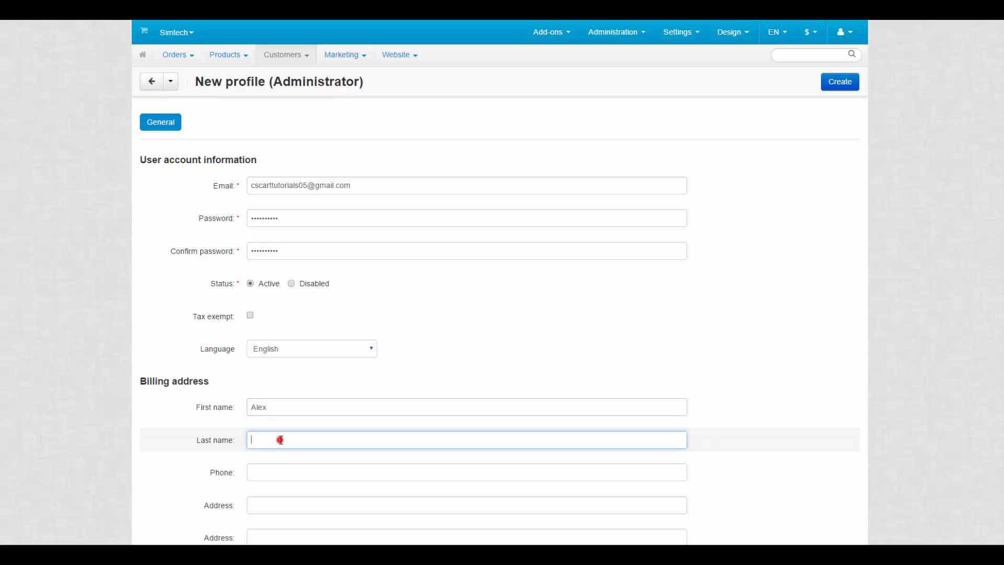
click(839, 82)
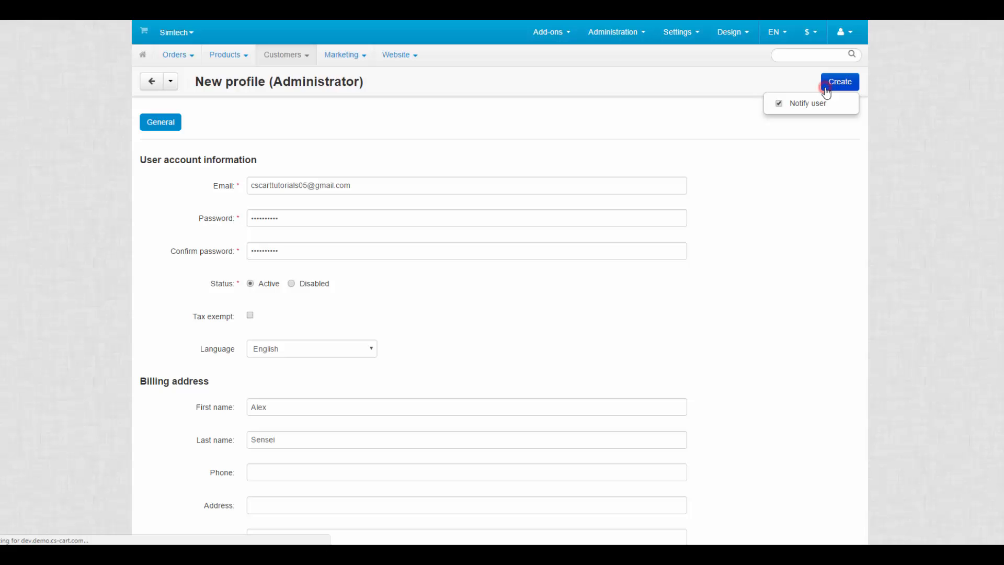
click(838, 81)
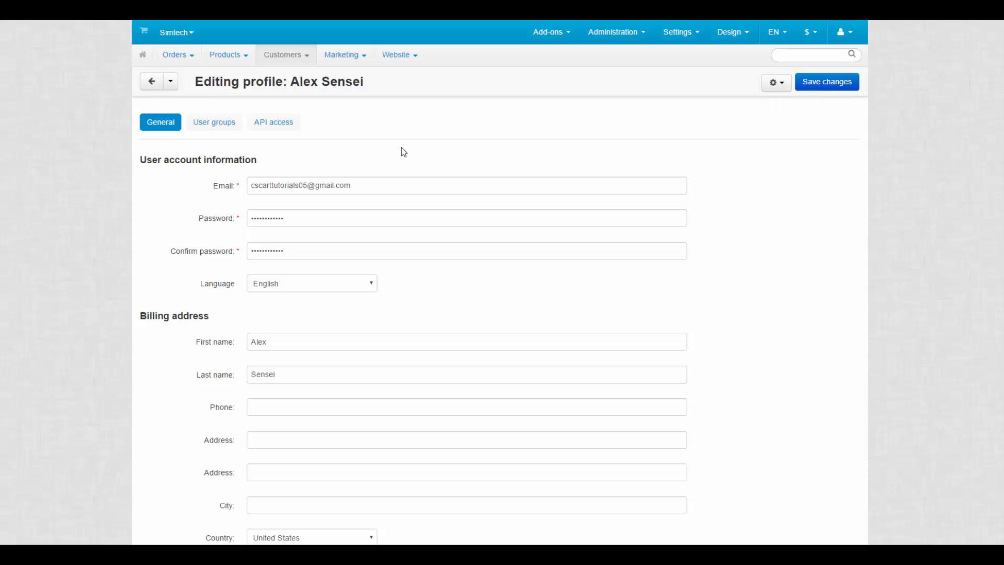
Set Alex Sensei's Order management user group status to Active
click(214, 122)
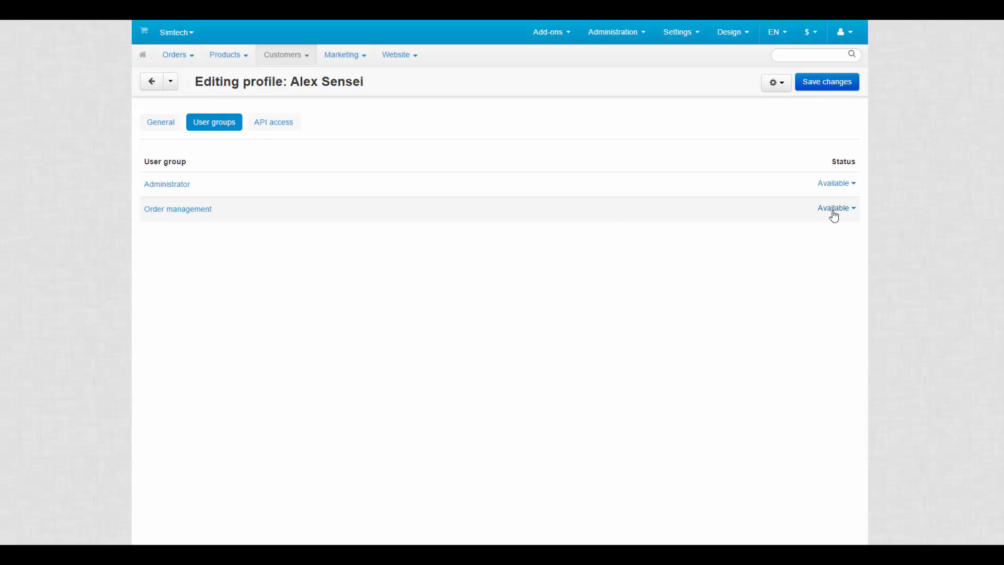
click(833, 207)
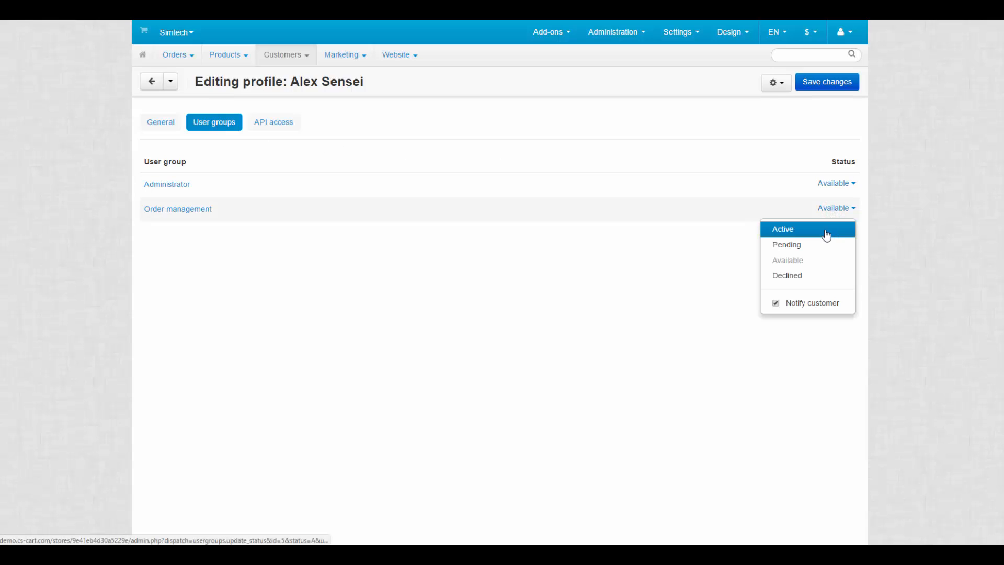
click(782, 229)
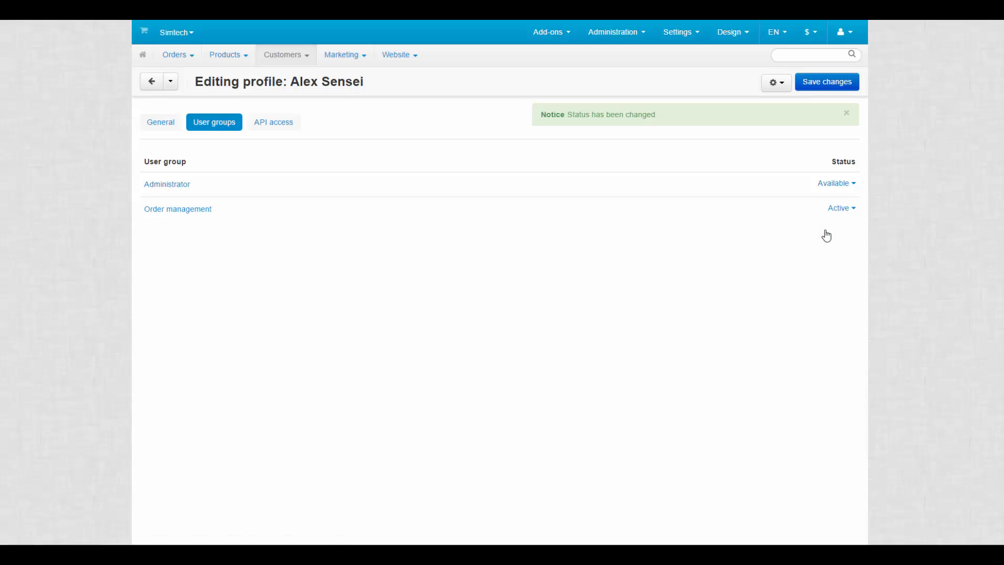
click(273, 123)
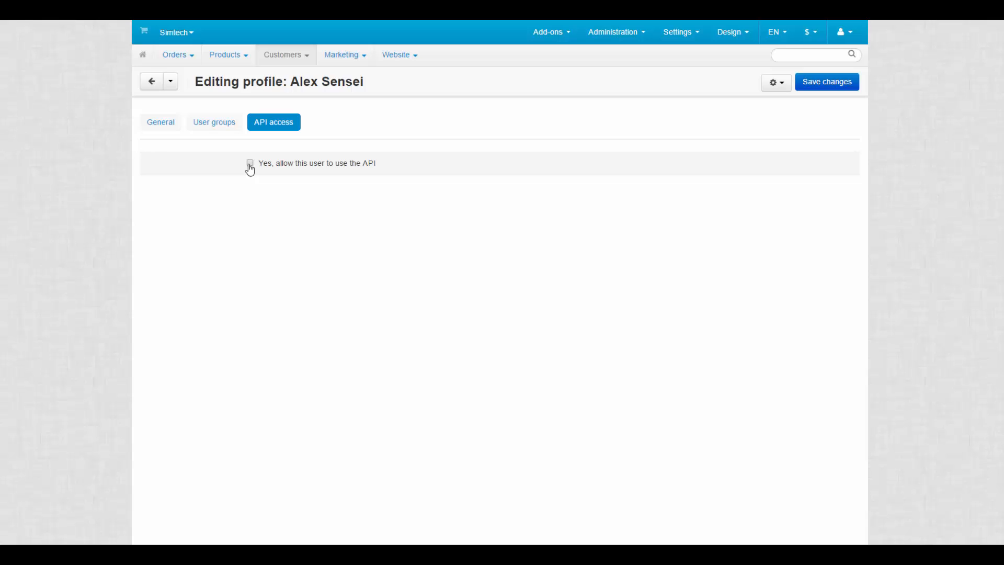
Allow Alex Sensei to use the API, notify the user, and save the profile
click(249, 162)
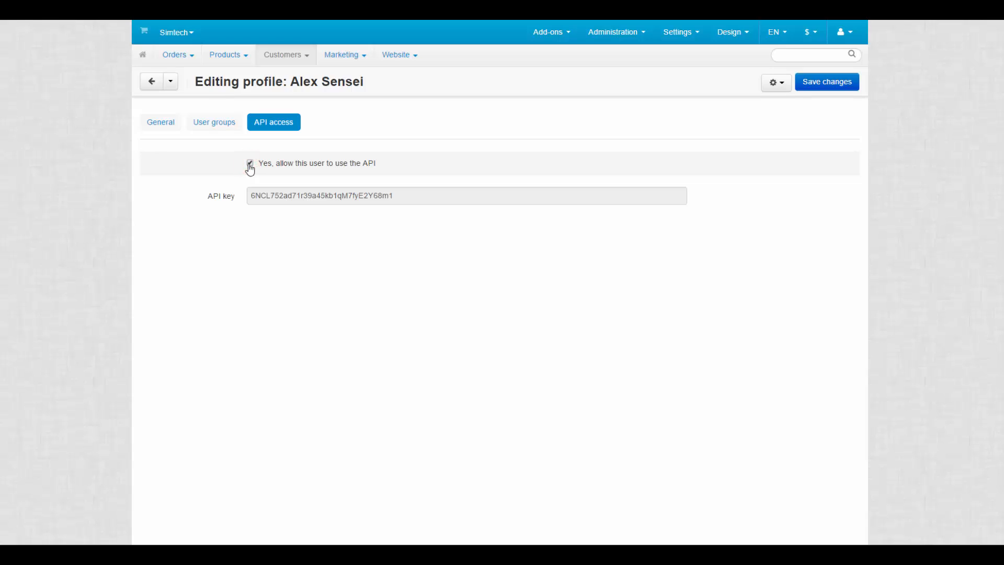
mouse_move(617, 158)
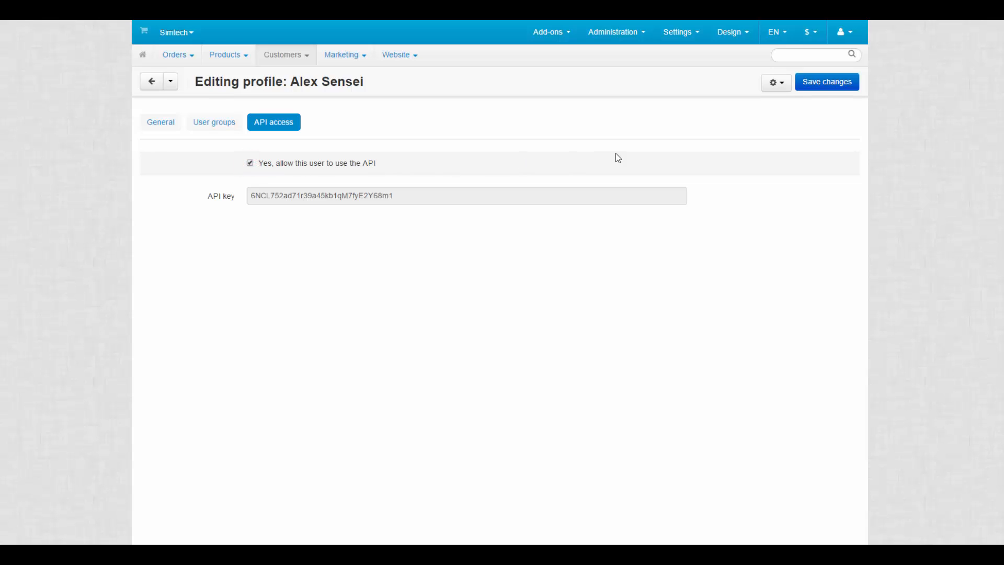
click(775, 82)
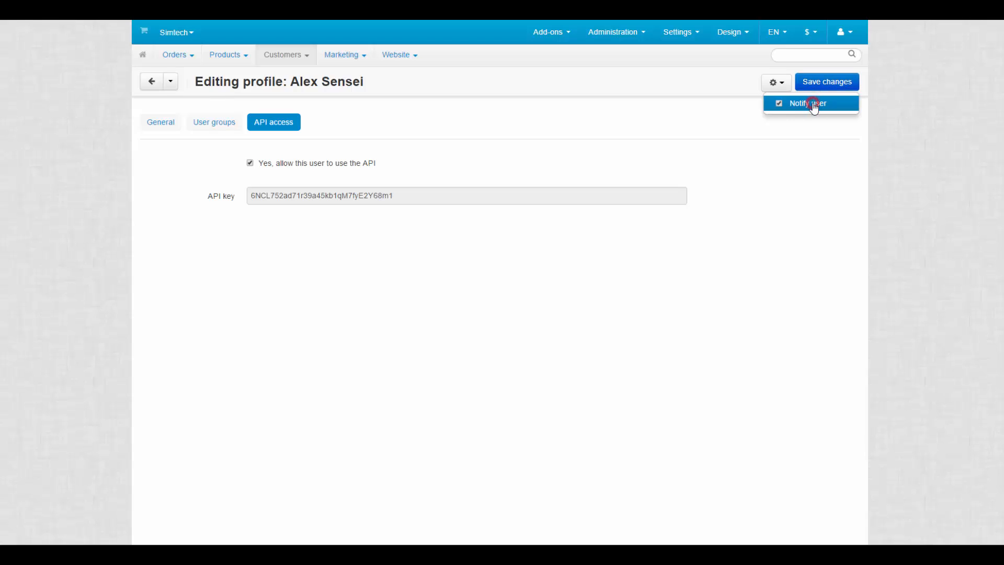
click(826, 82)
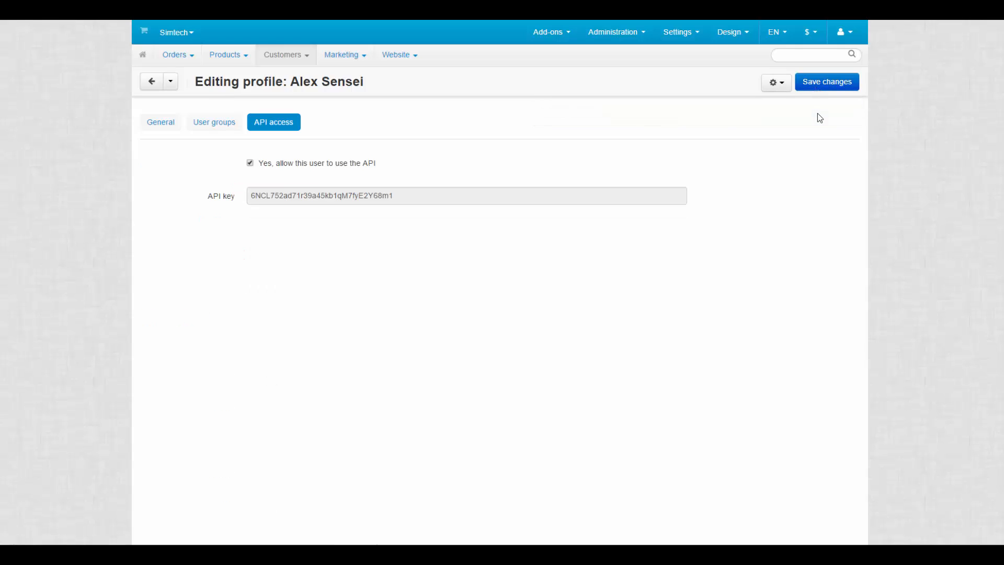
click(285, 55)
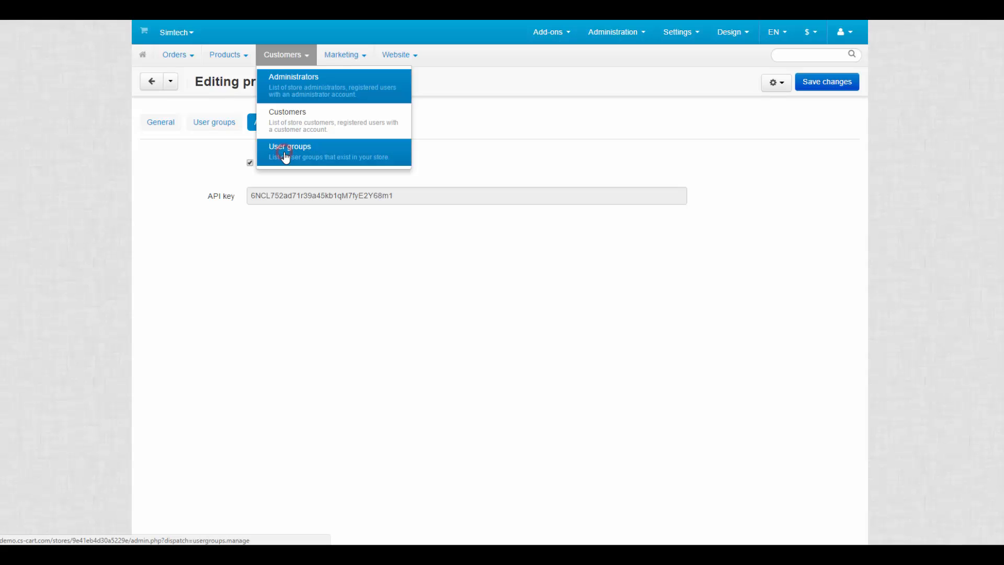
Grant the Order management group Manage reports and View reports privileges, and save
click(289, 150)
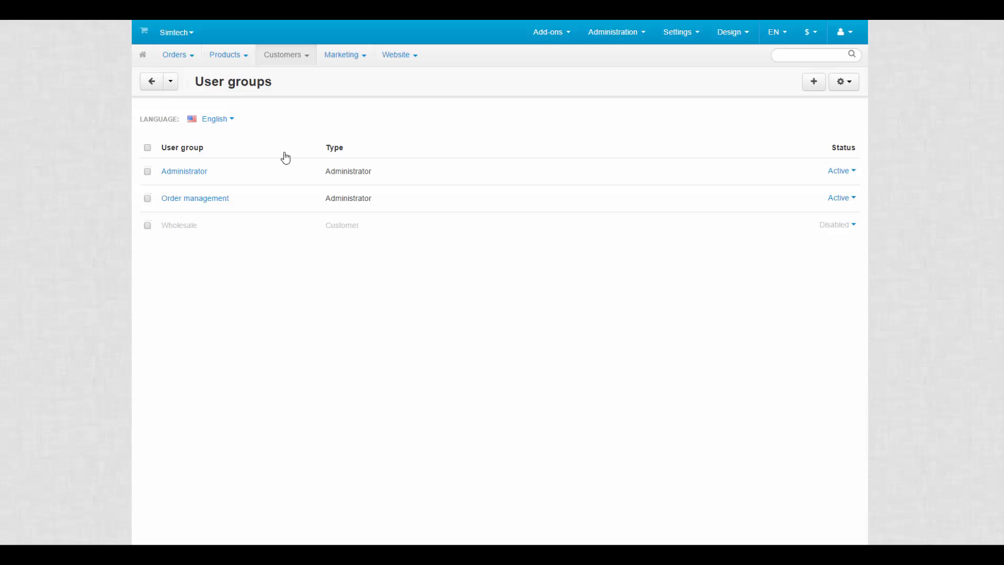
click(194, 197)
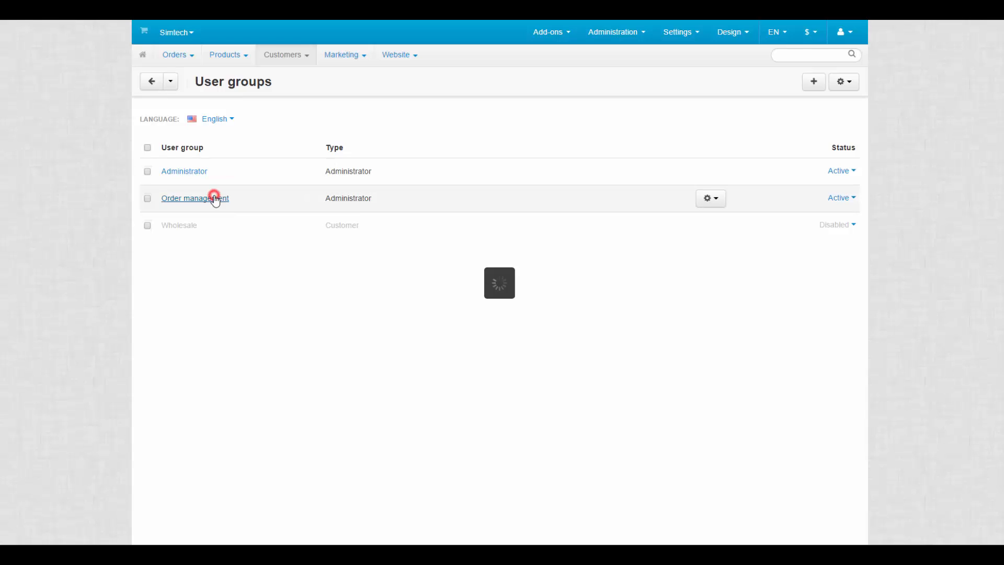
click(194, 198)
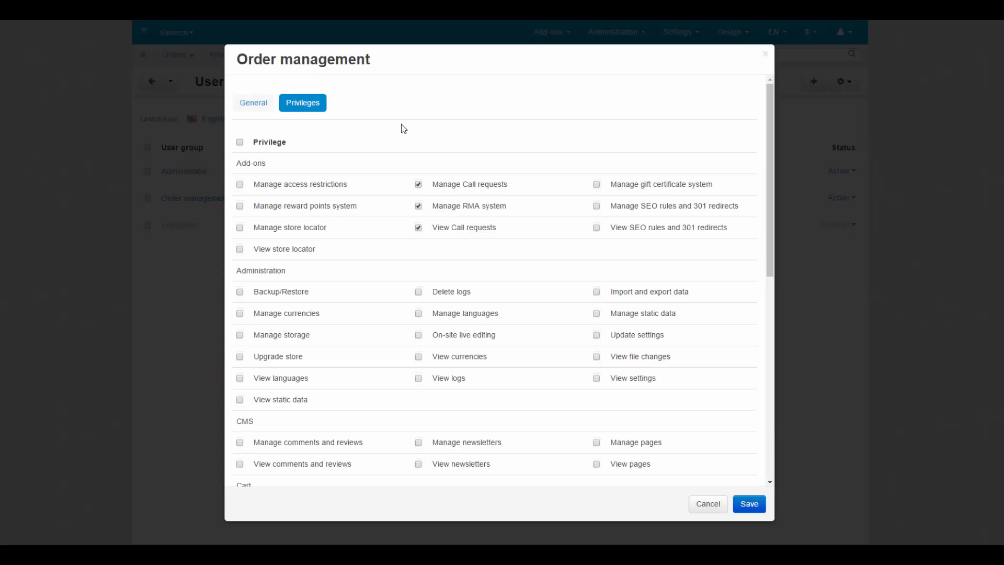
scroll(down, 3)
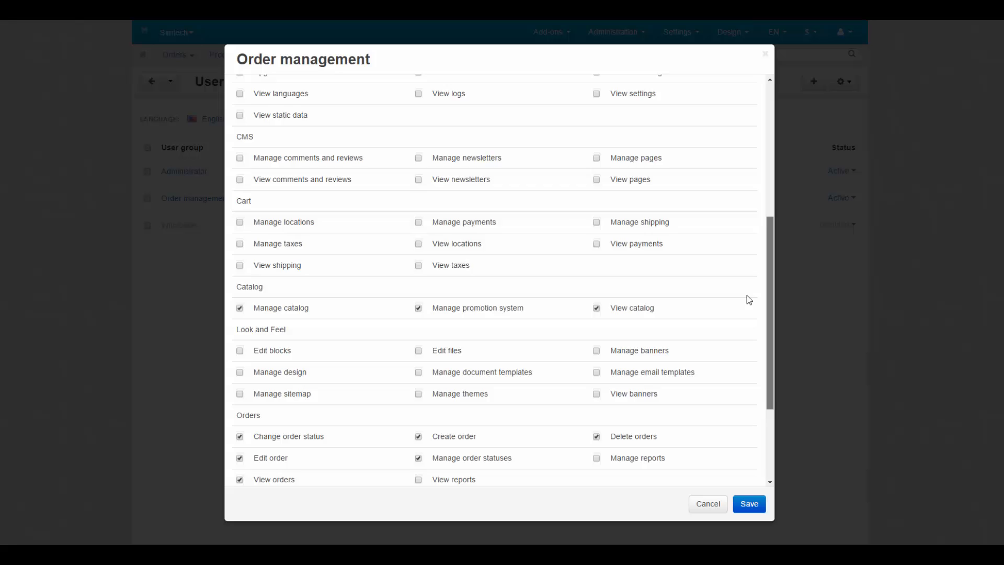
click(596, 313)
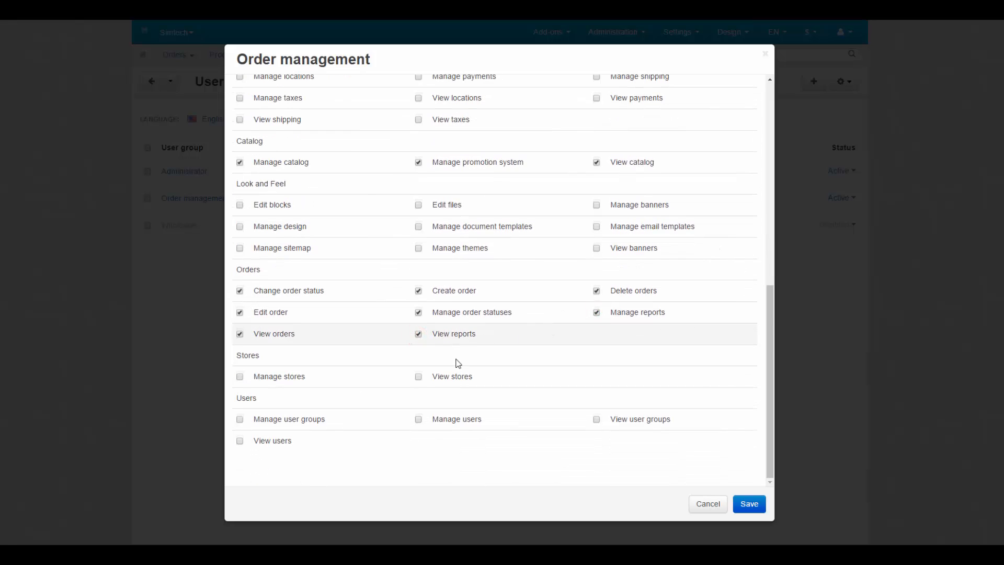
click(747, 504)
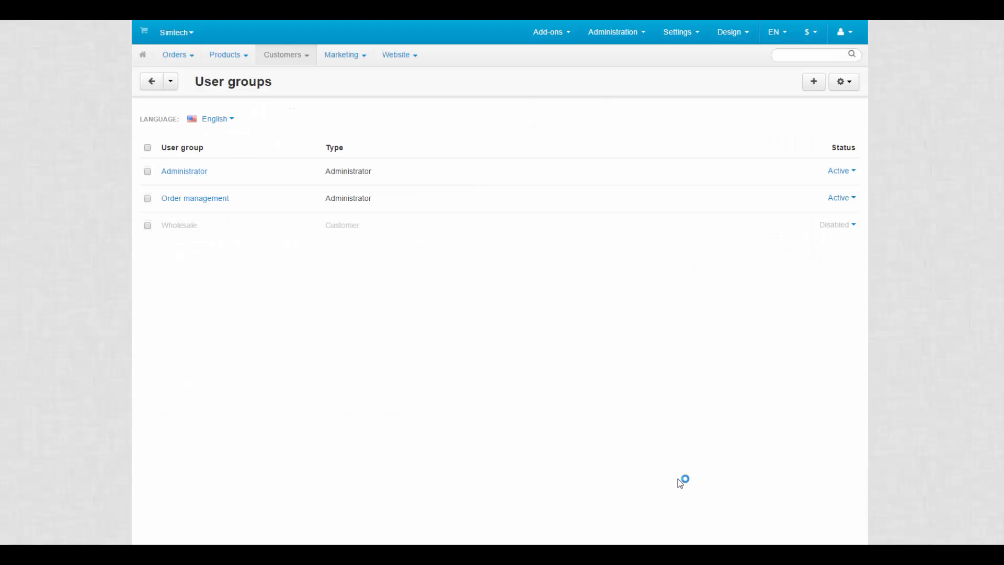
click(844, 32)
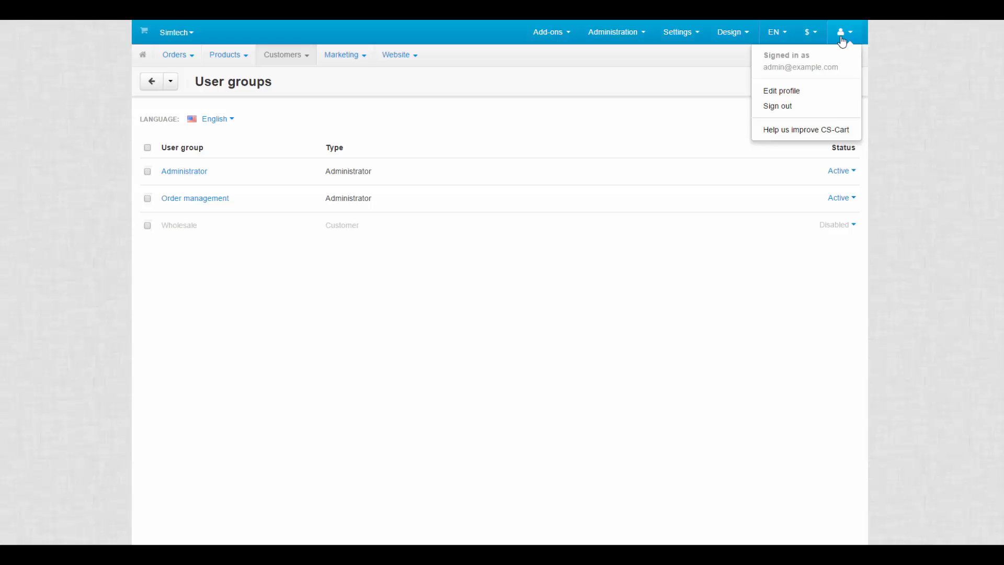
Sign out of the main admin and sign in with Alex Sensei's credentials
click(776, 106)
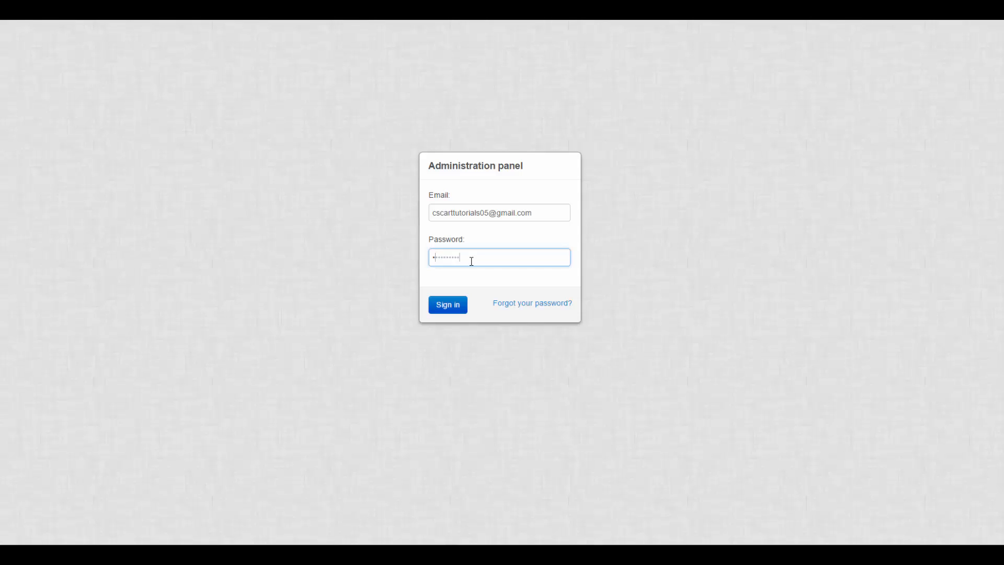
click(447, 305)
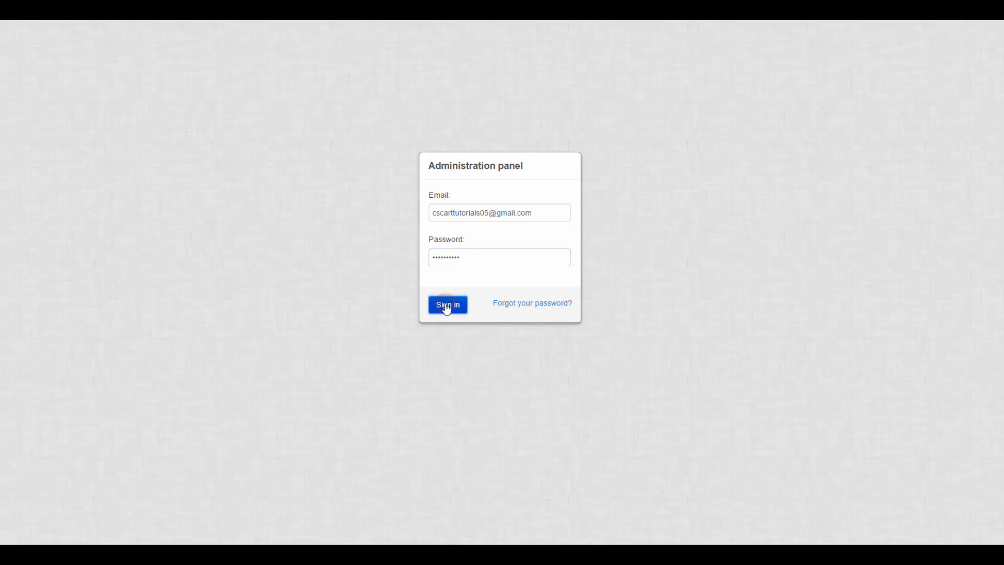
click(447, 305)
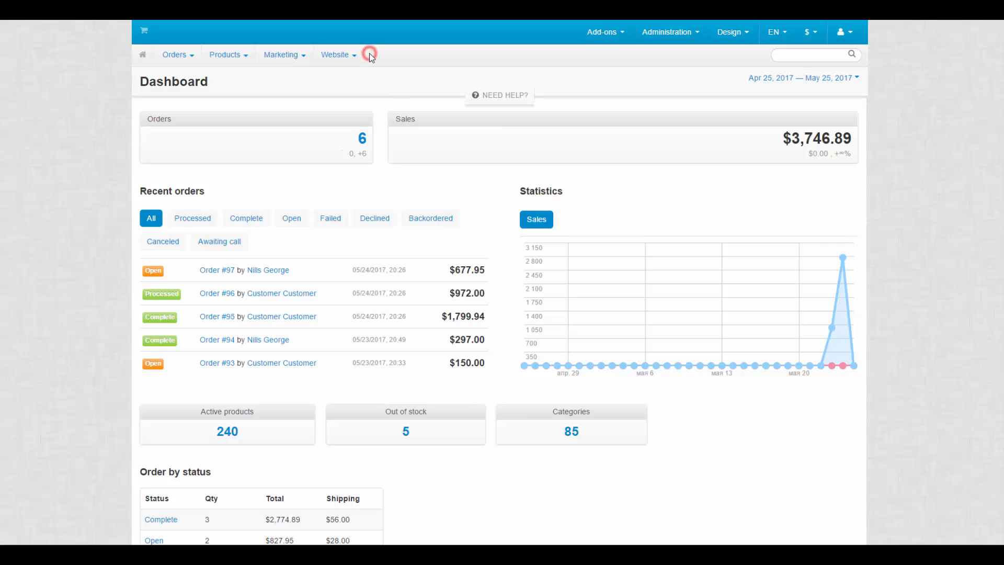
Inspect the manager's Design and Products menus, then open the Orders list
click(732, 32)
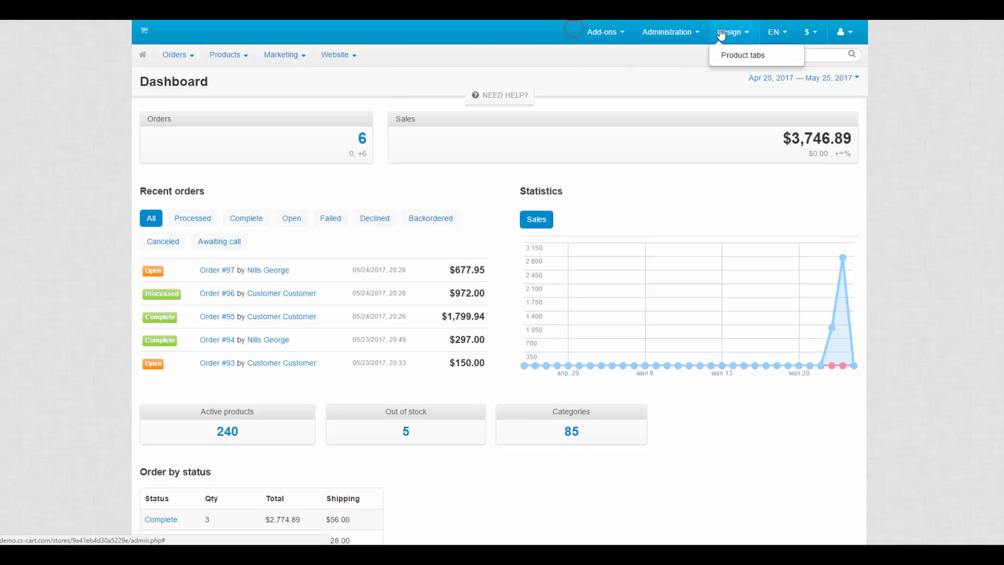
click(225, 55)
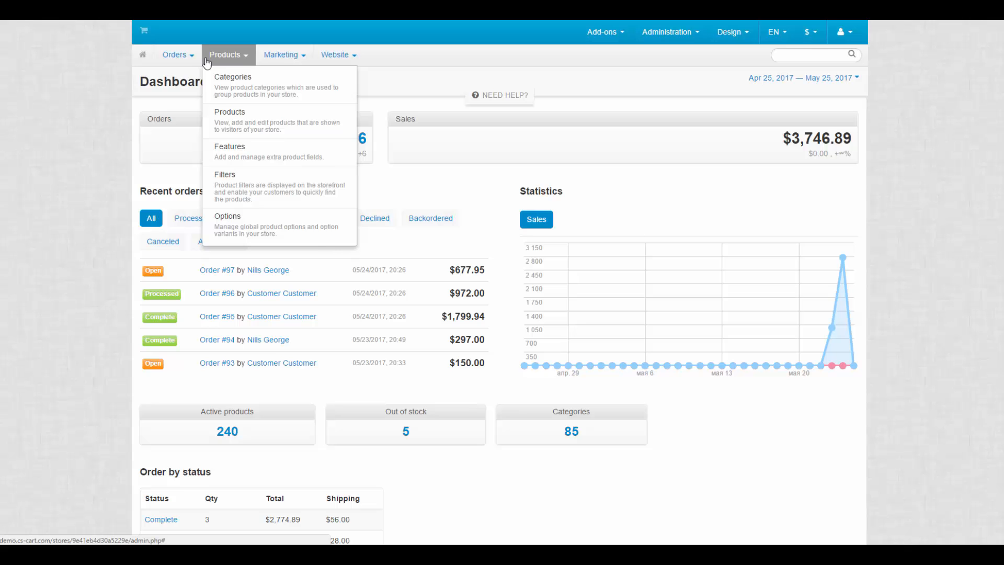
click(174, 54)
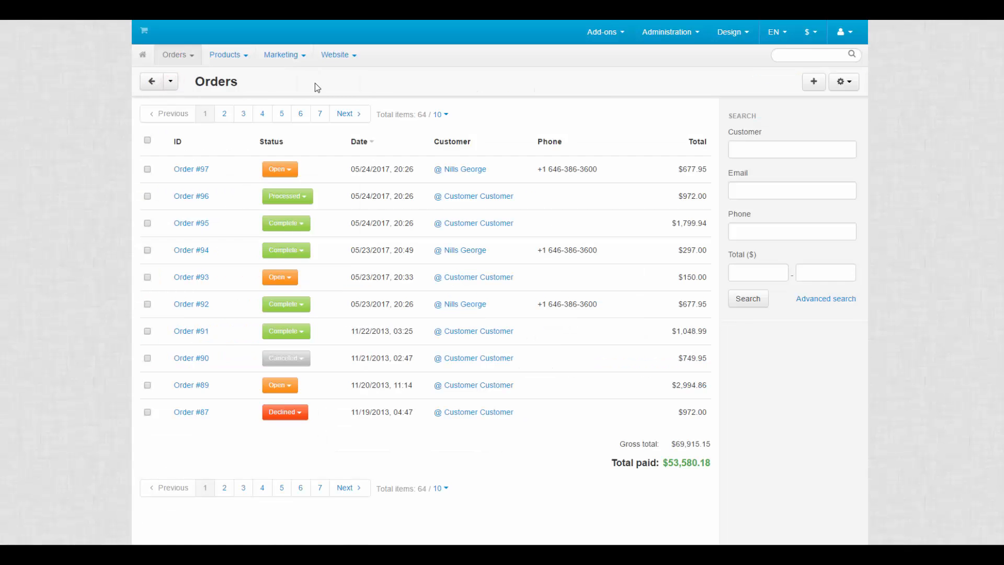